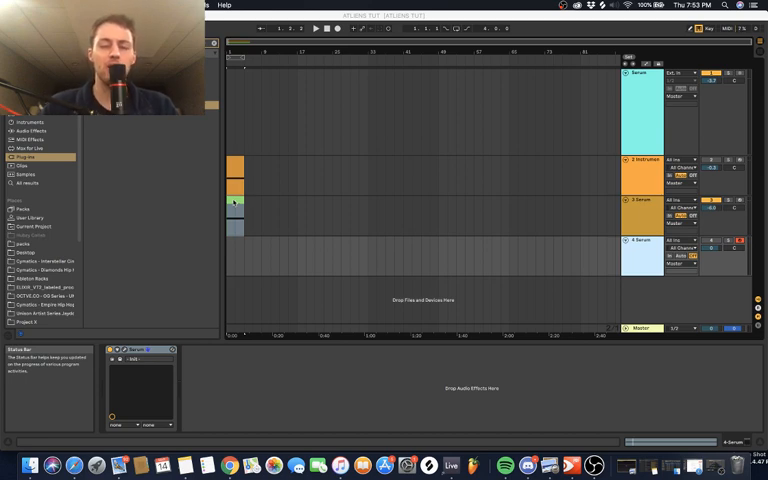
pyautogui.moveTo(380, 210)
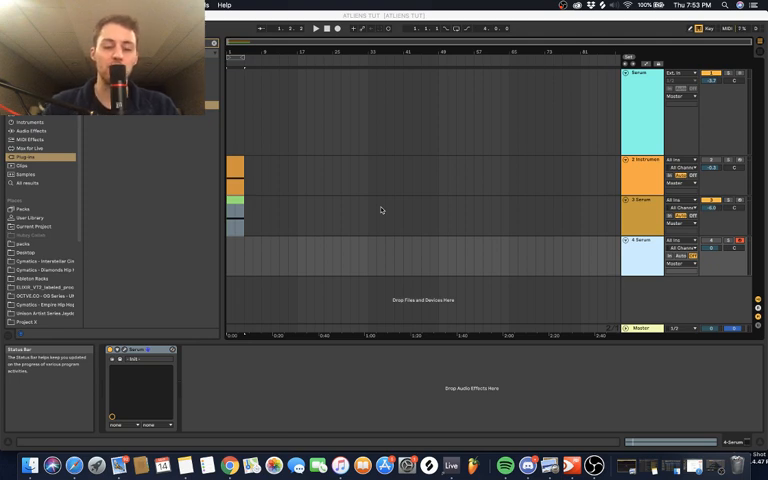
pyautogui.moveTo(254, 218)
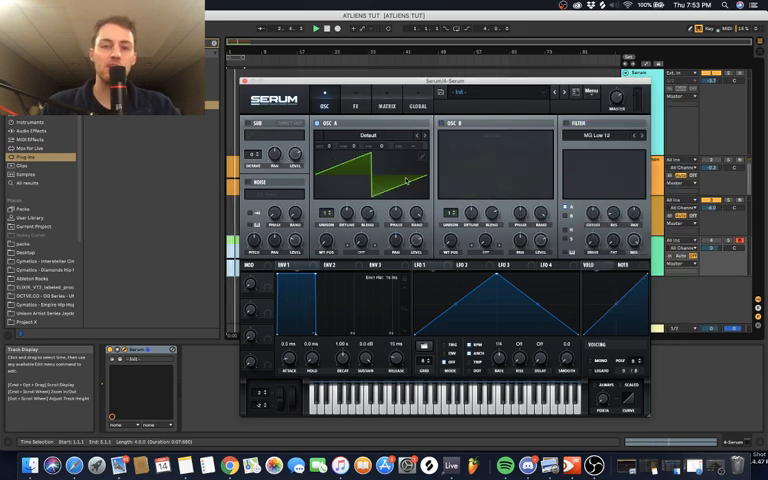
# Load Monster 9 into oscillator A and Basic Shapes into oscillator B
pyautogui.click(358, 135)
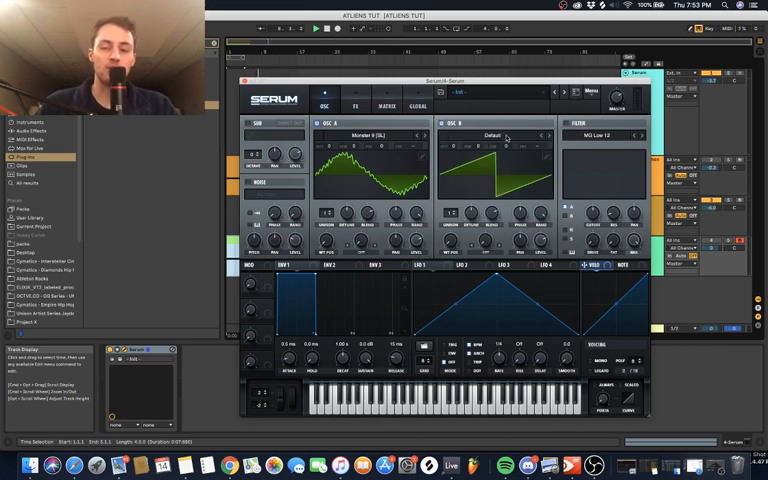
pyautogui.click(490, 135)
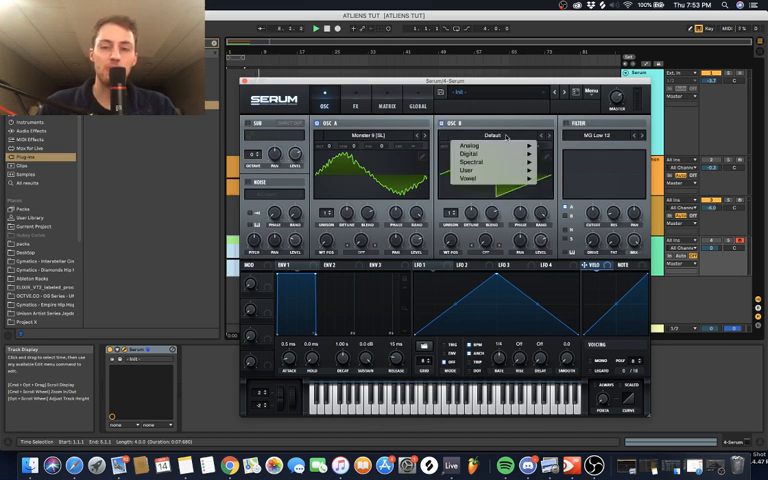
pyautogui.click(489, 145)
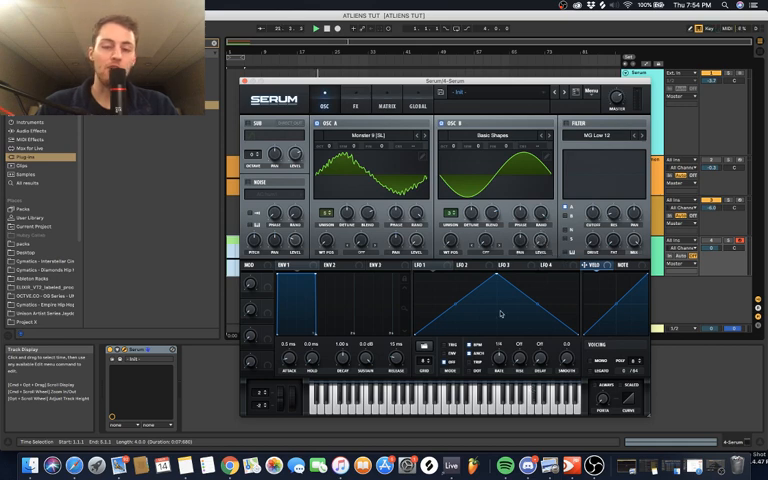
pyautogui.moveTo(425, 282)
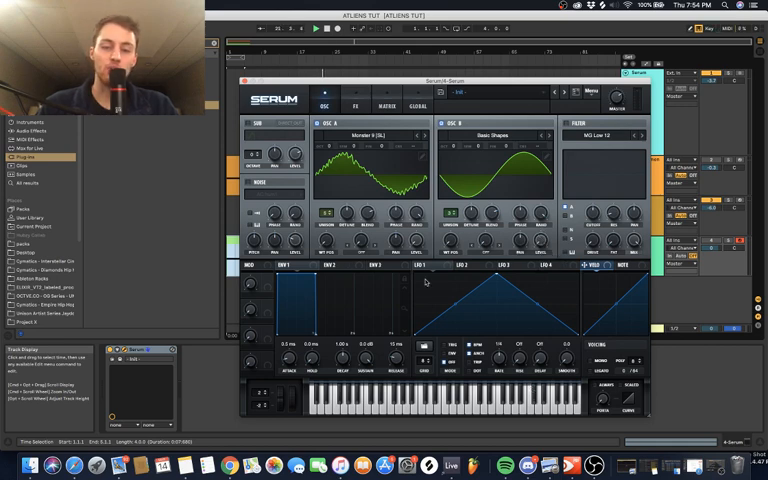
pyautogui.moveTo(421, 266)
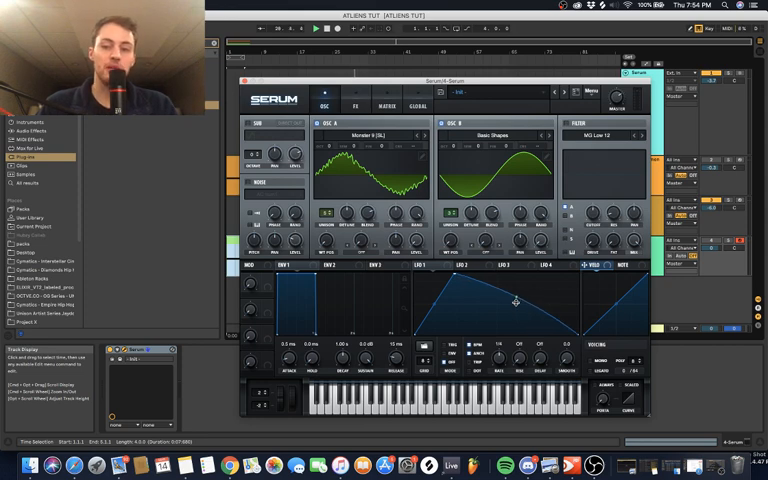
# Drag LFO 1's falling-segment handle to bend it into a curved downward ramp
pyautogui.click(469, 266)
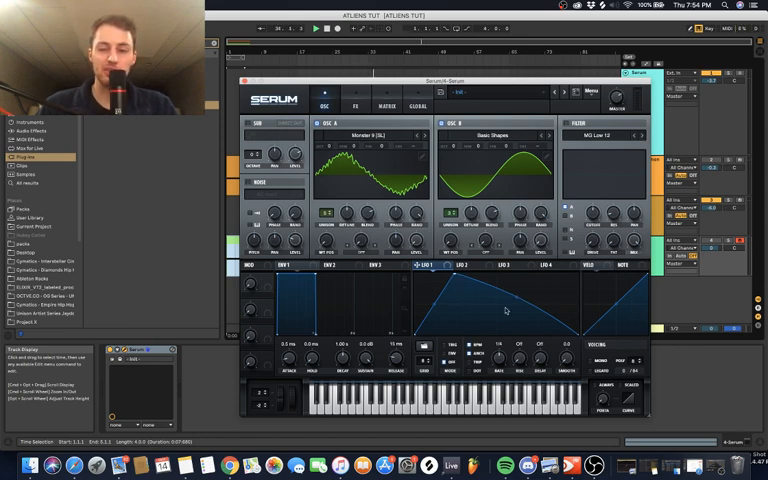
pyautogui.moveTo(548, 305)
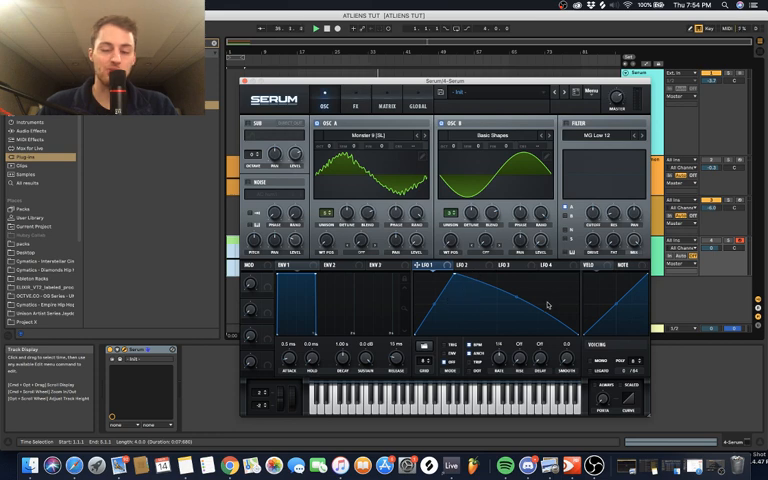
pyautogui.click(469, 267)
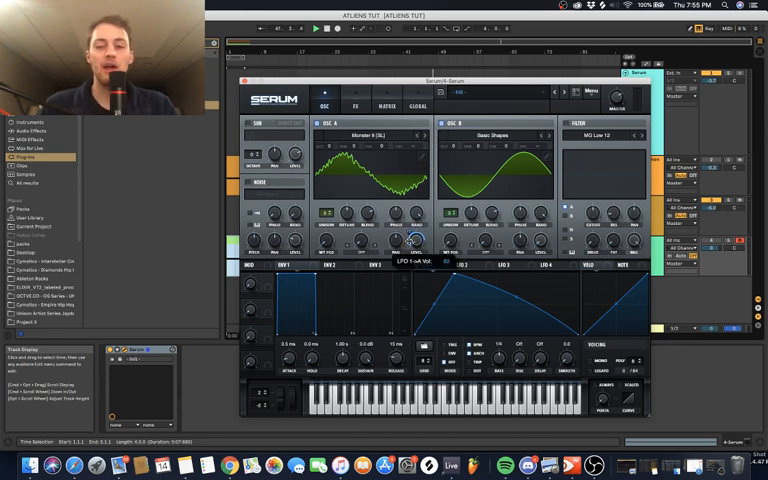
# Assign LFO 1 to oscillator A's Level knob and set the modulation amount
pyautogui.click(418, 267)
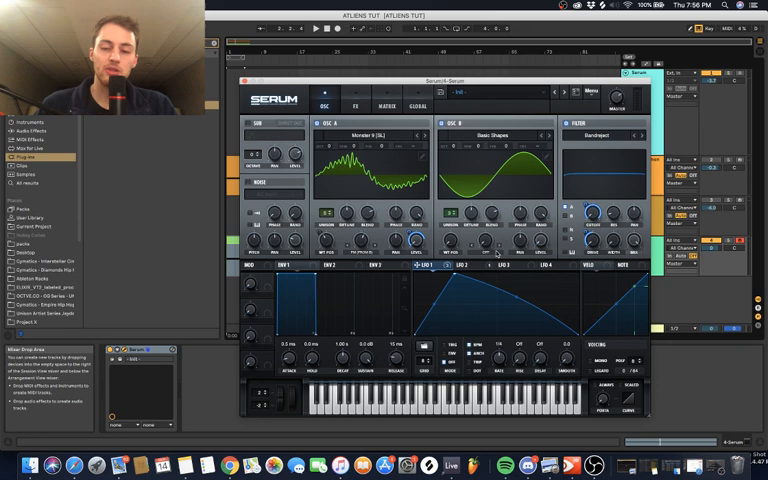
pyautogui.moveTo(586, 303)
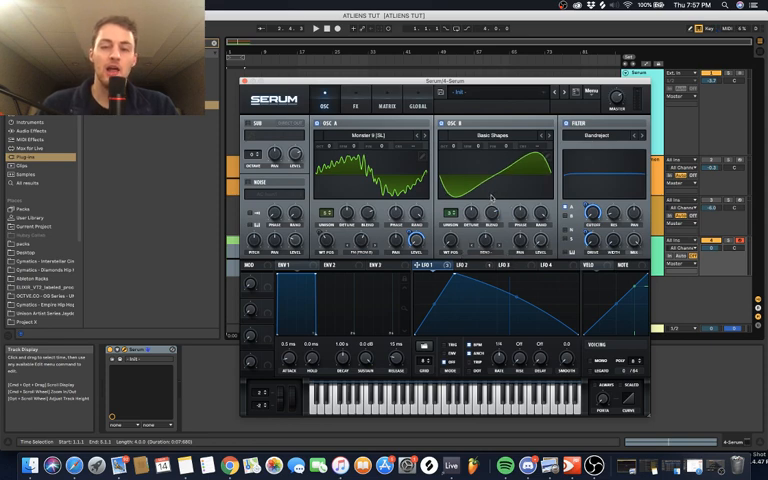
pyautogui.moveTo(466, 267)
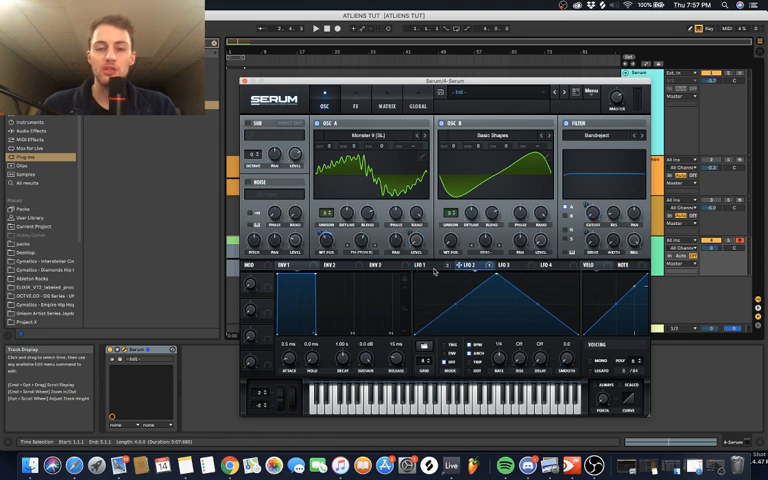
# Return to the LFO 1 editor to continue shaping its curve
pyautogui.click(468, 267)
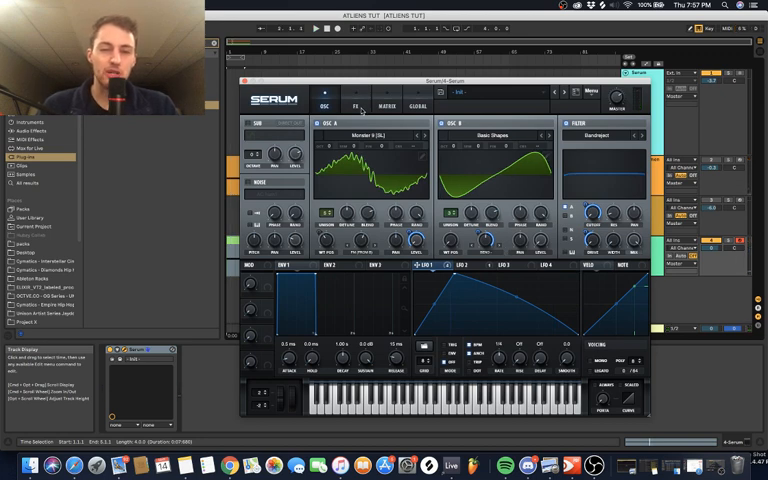
# Enable Distortion in Serum's FX rack in Diode 1 mode with drive raised
pyautogui.click(355, 105)
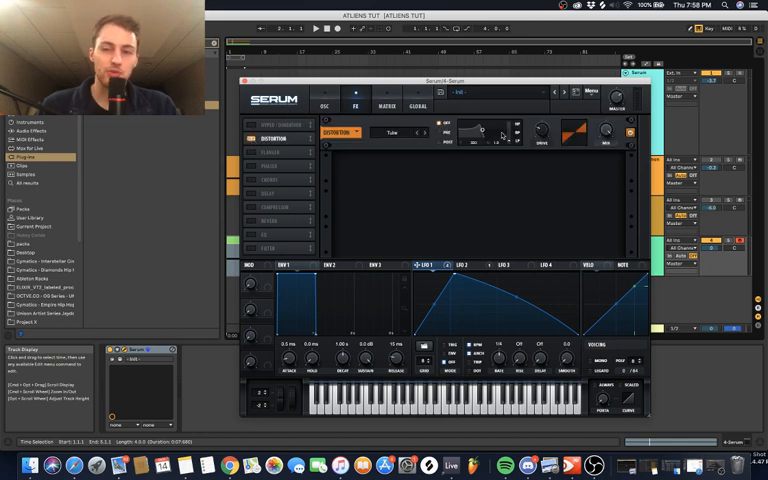
pyautogui.click(397, 132)
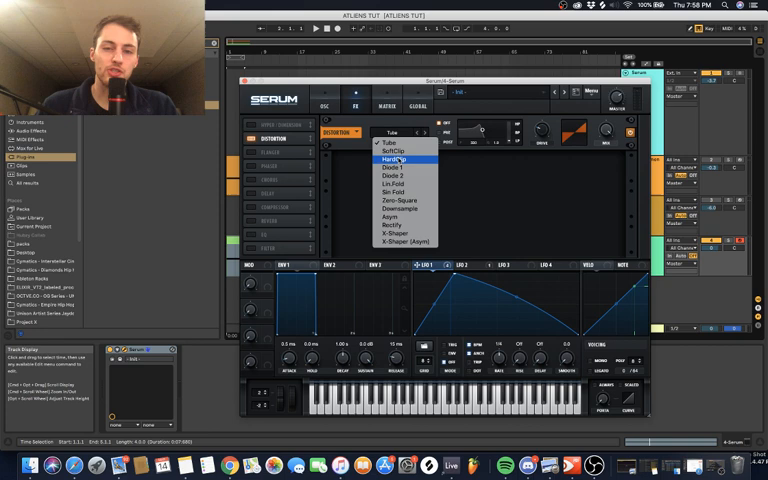
pyautogui.click(391, 168)
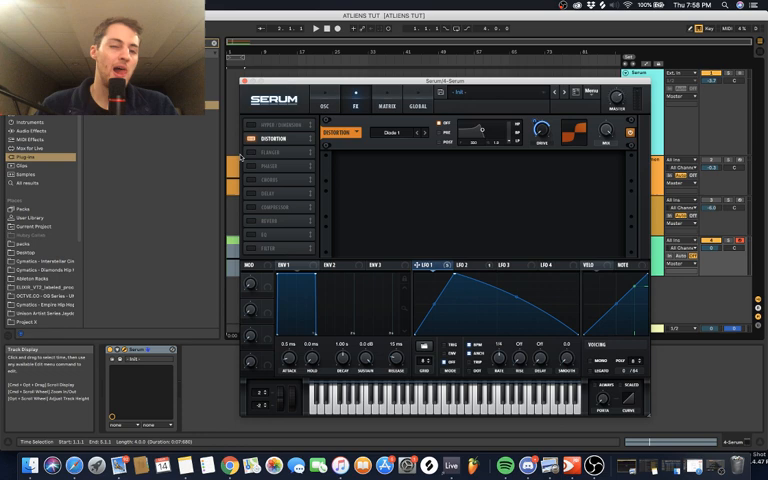
# Switch on the Compressor and Filter modules and choose a filter type
pyautogui.click(248, 207)
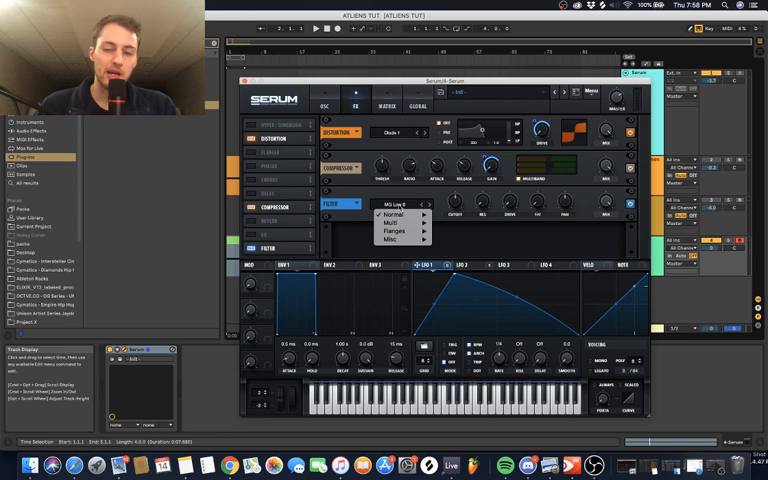
pyautogui.click(395, 213)
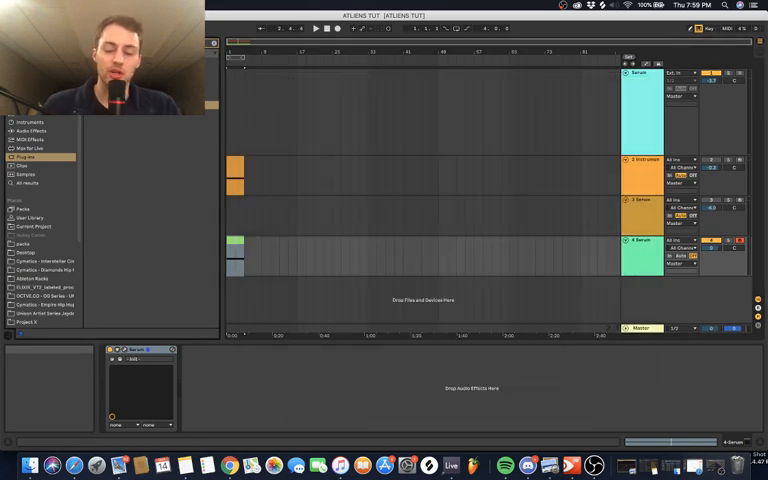
# Browse Audio Effects and add Erosion after Serum on the 4 Serum track
pyautogui.click(27, 157)
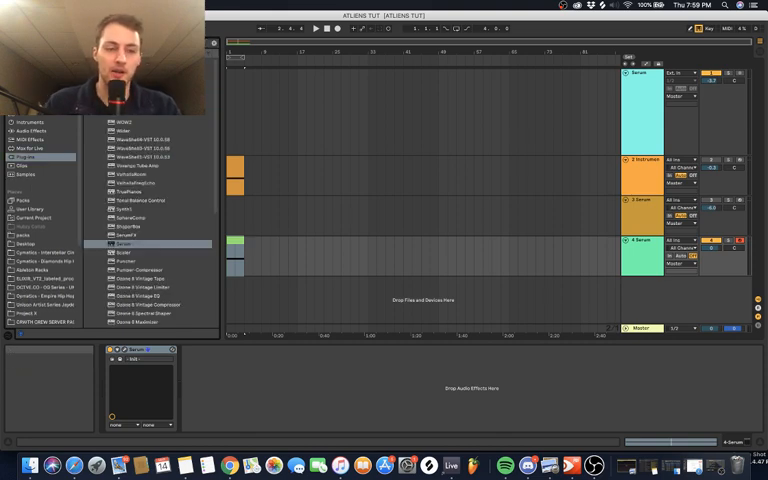
pyautogui.click(32, 131)
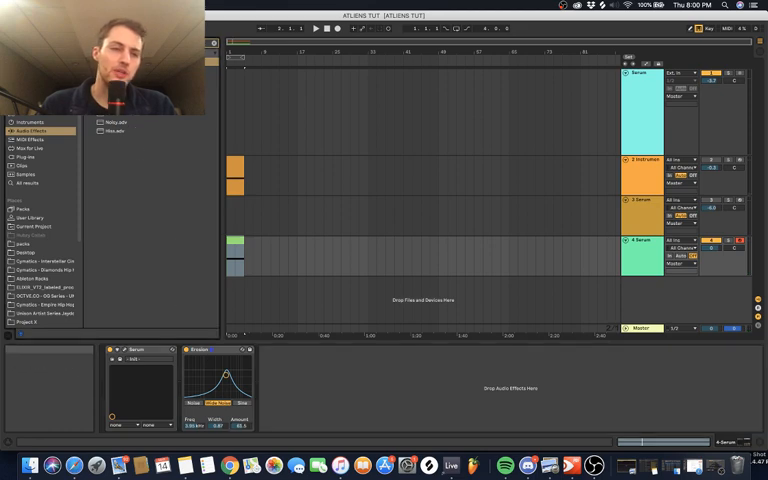
pyautogui.click(30, 131)
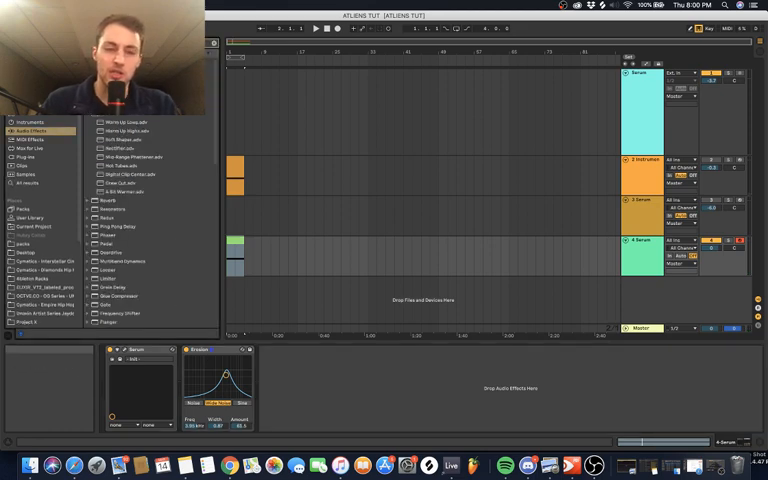